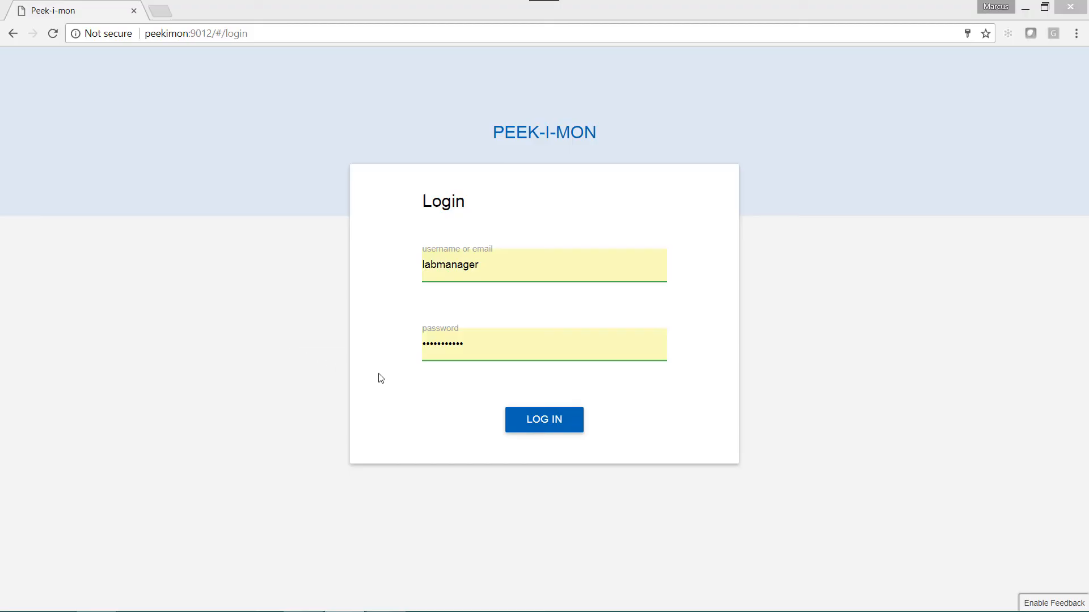
# Step: Sign in as the lab manager to reach last week's Summary Report
pyautogui.click(543, 419)
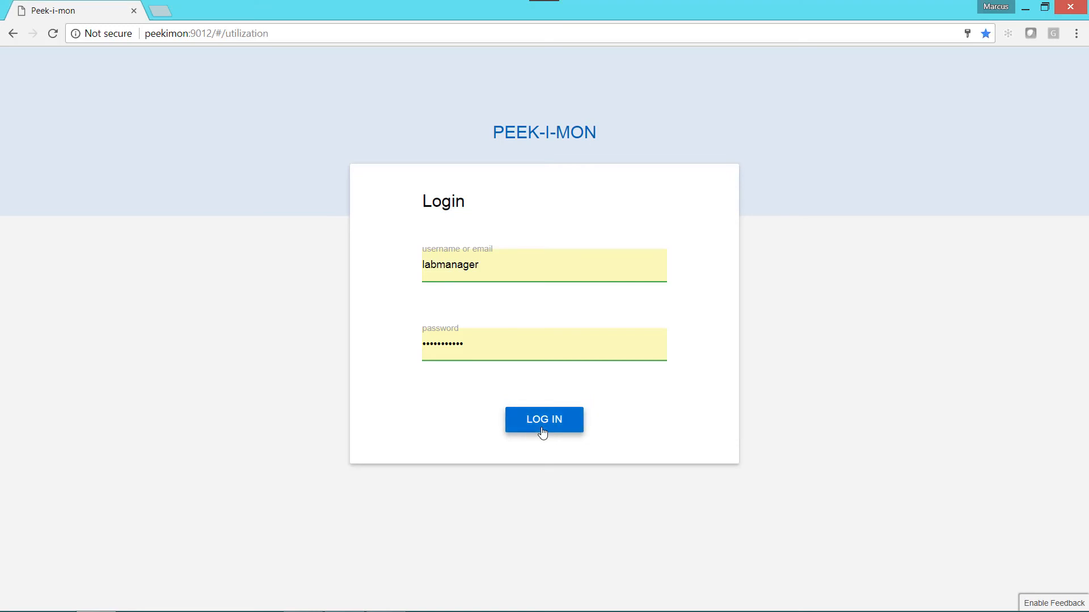
pyautogui.click(544, 420)
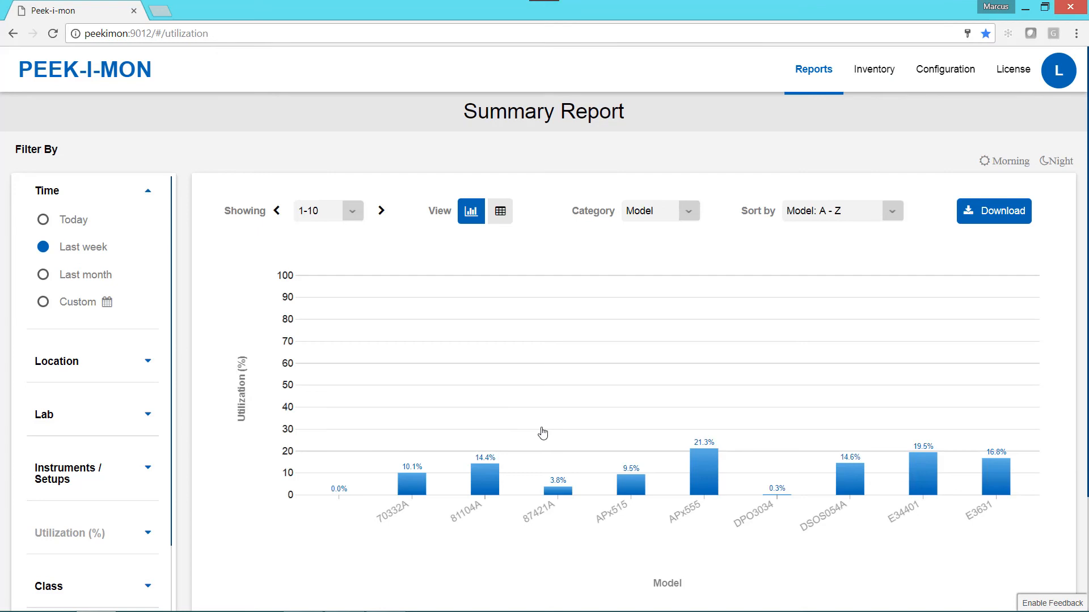
pyautogui.moveTo(555, 300)
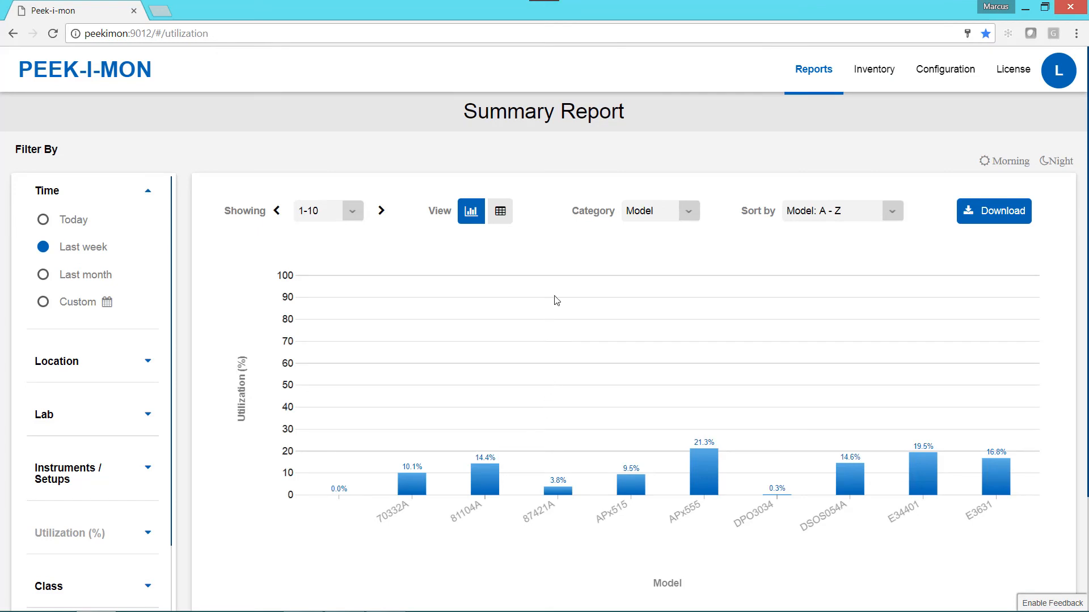
pyautogui.moveTo(523, 227)
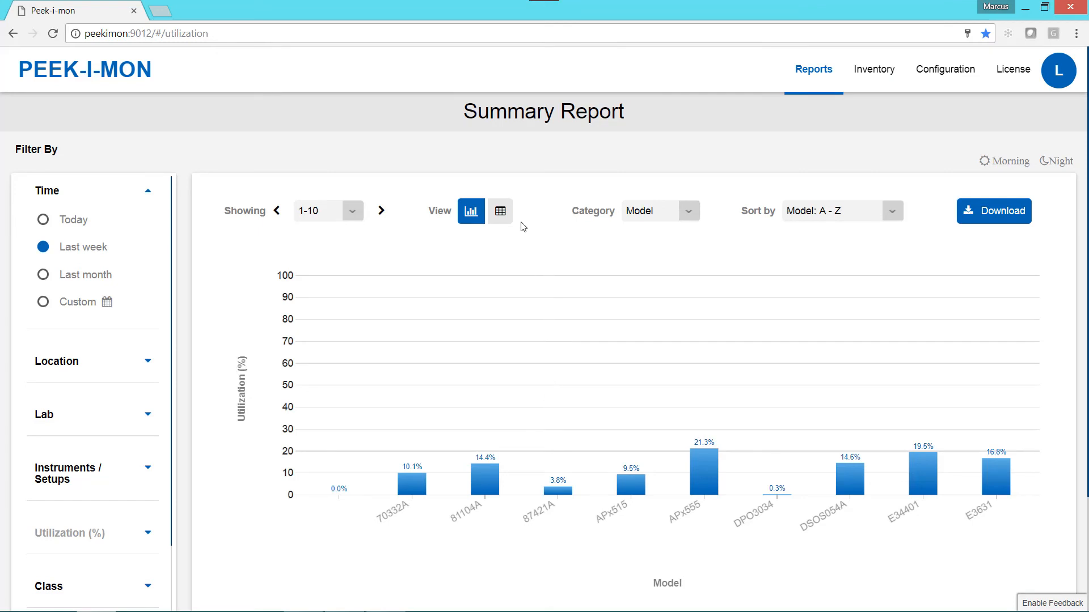
# Step: Chart last week's utilization by lab, sorted from highest to lowest utilization
pyautogui.click(499, 211)
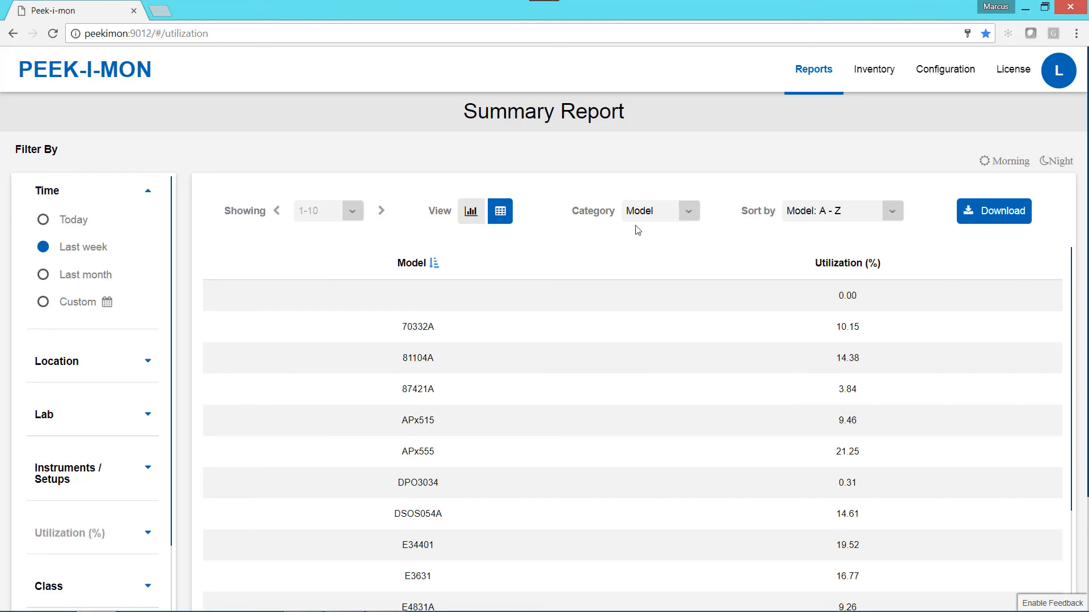
pyautogui.click(658, 211)
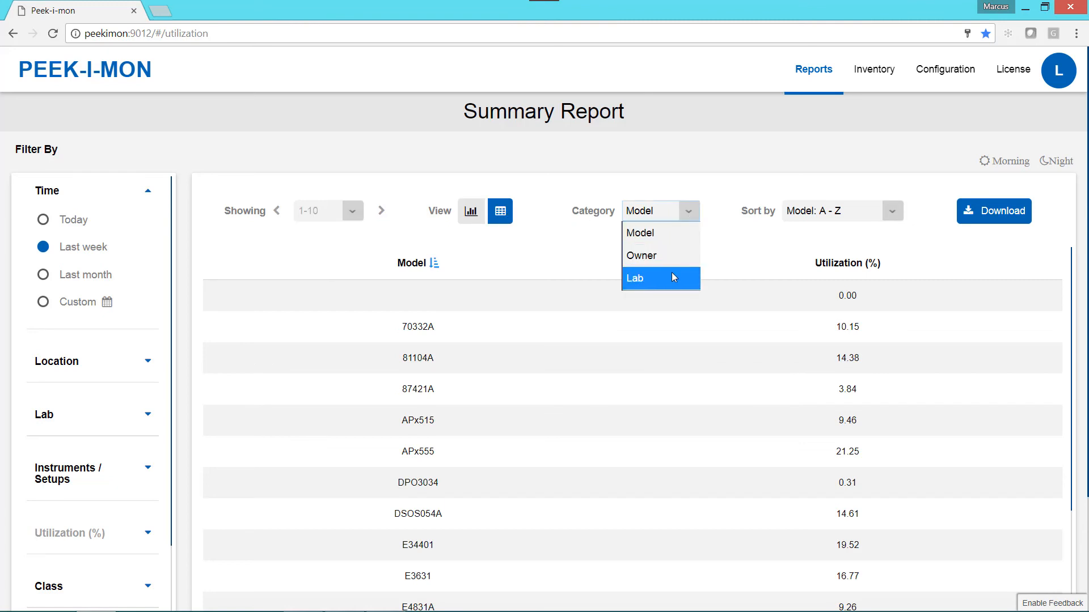
pyautogui.click(634, 278)
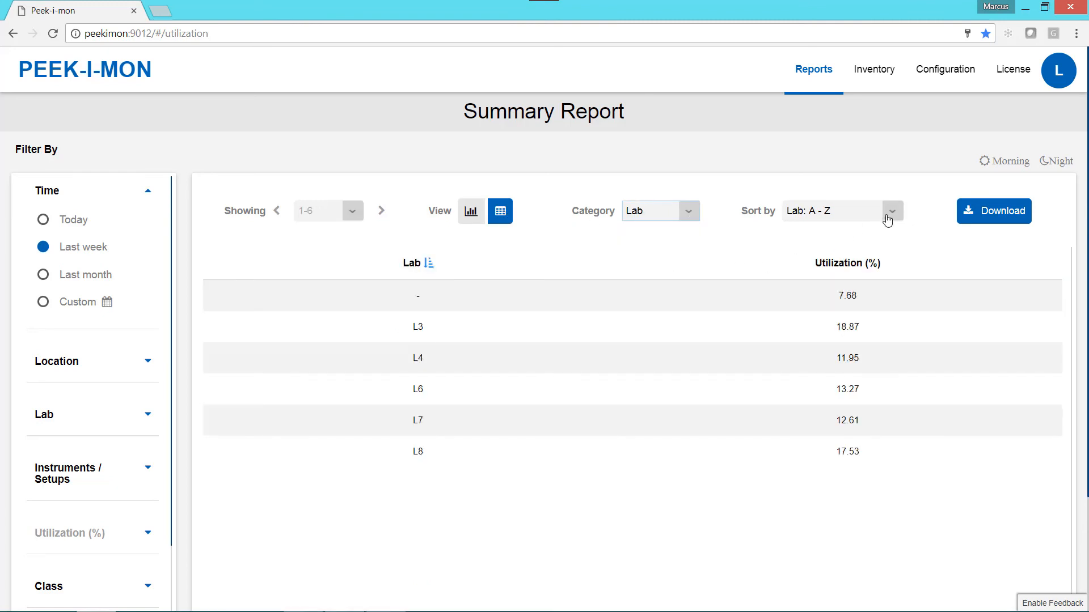
pyautogui.click(890, 210)
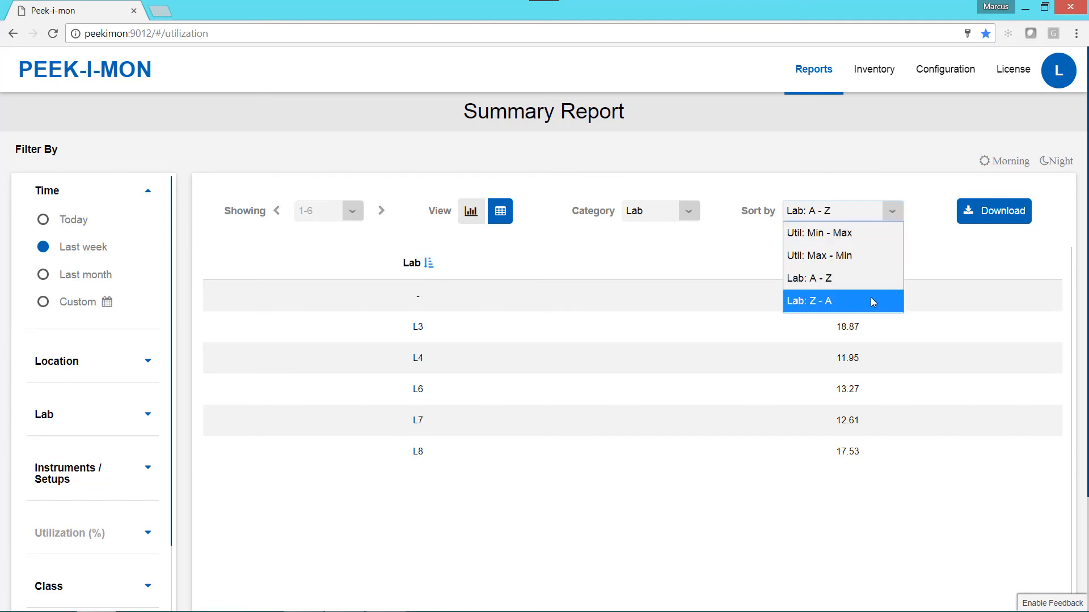
pyautogui.click(822, 232)
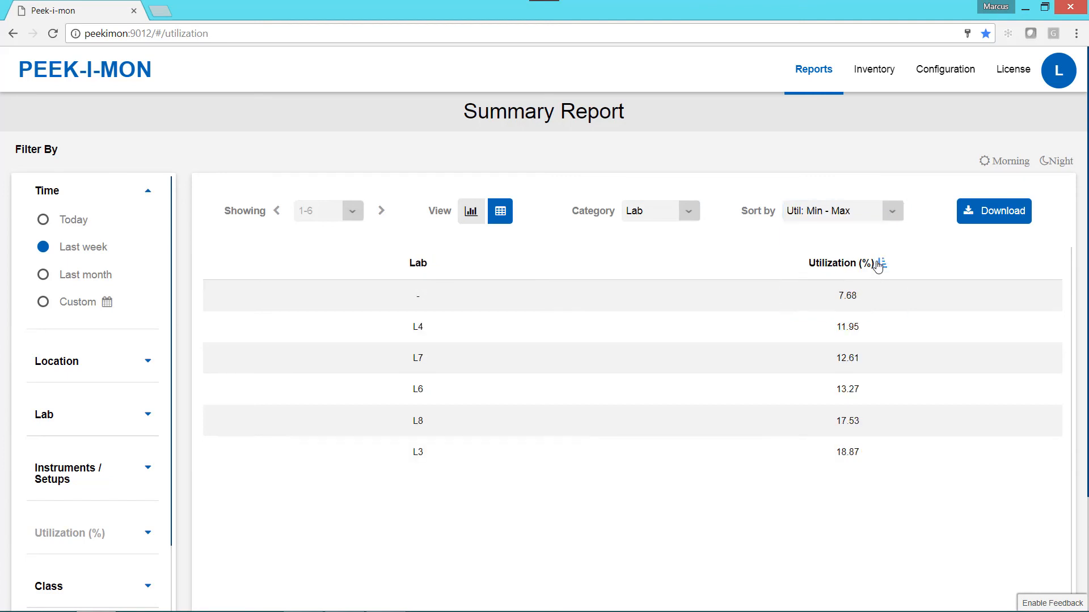
pyautogui.click(881, 264)
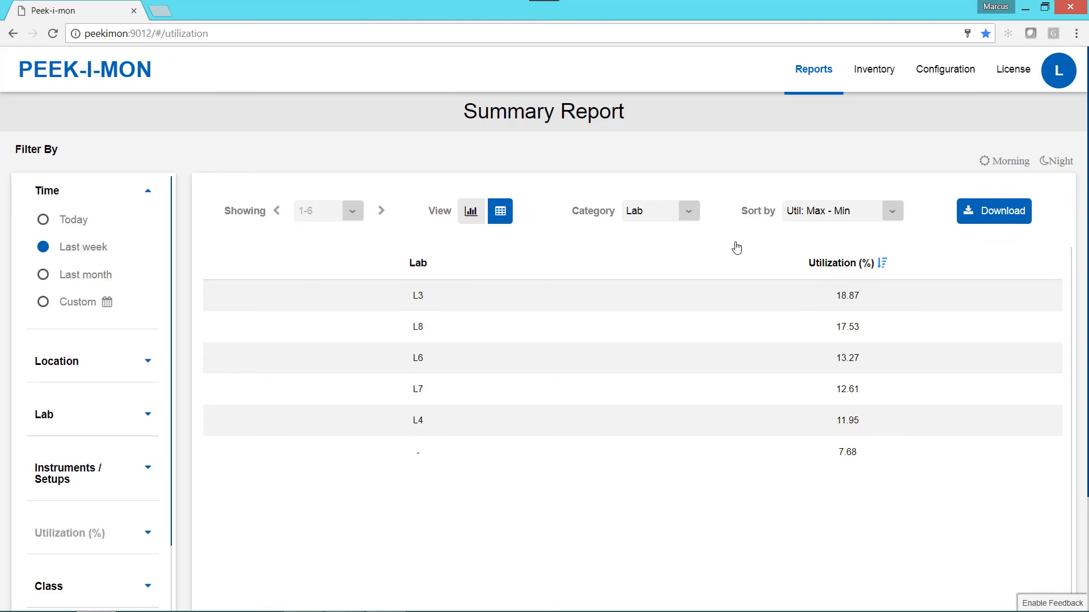
pyautogui.click(471, 211)
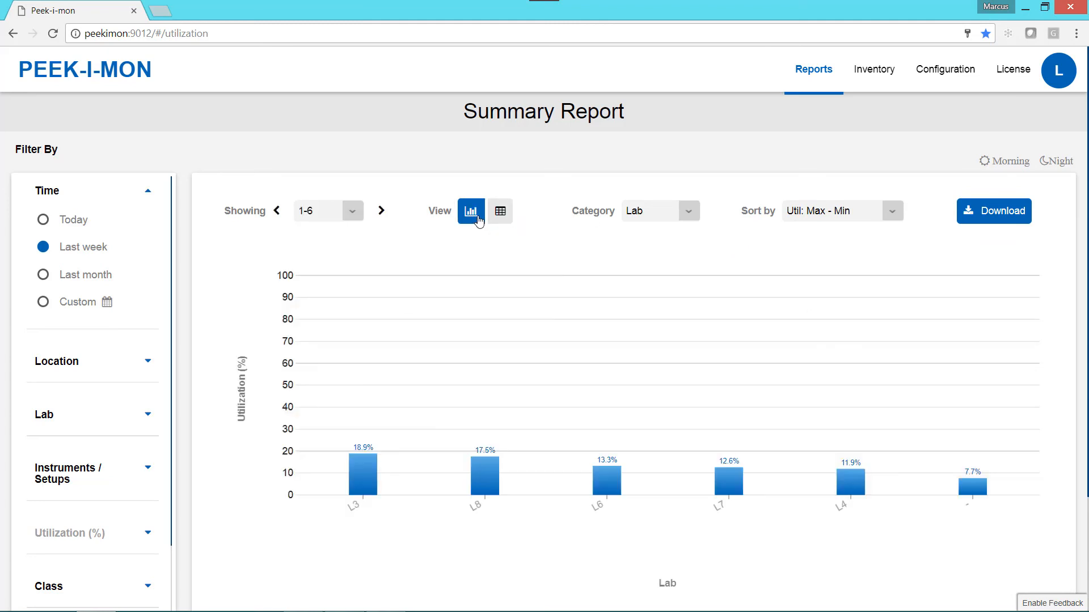
pyautogui.moveTo(1003, 225)
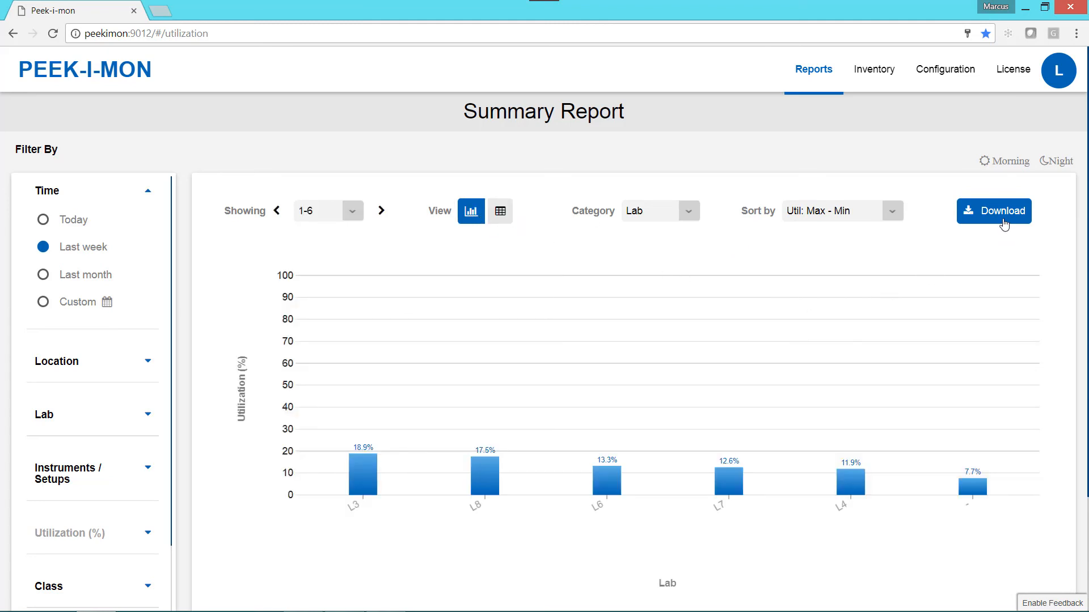
# Step: Download the lab utilization chart as a Summary Report PNG
pyautogui.click(993, 210)
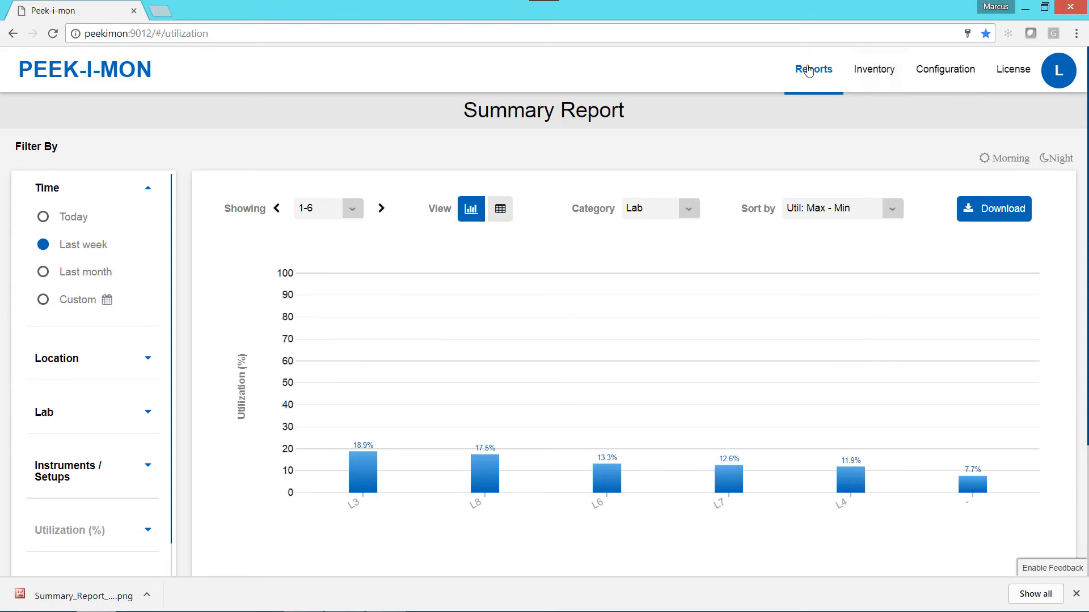
# Step: Filter the detailed utilization report to model E3631
pyautogui.click(832, 136)
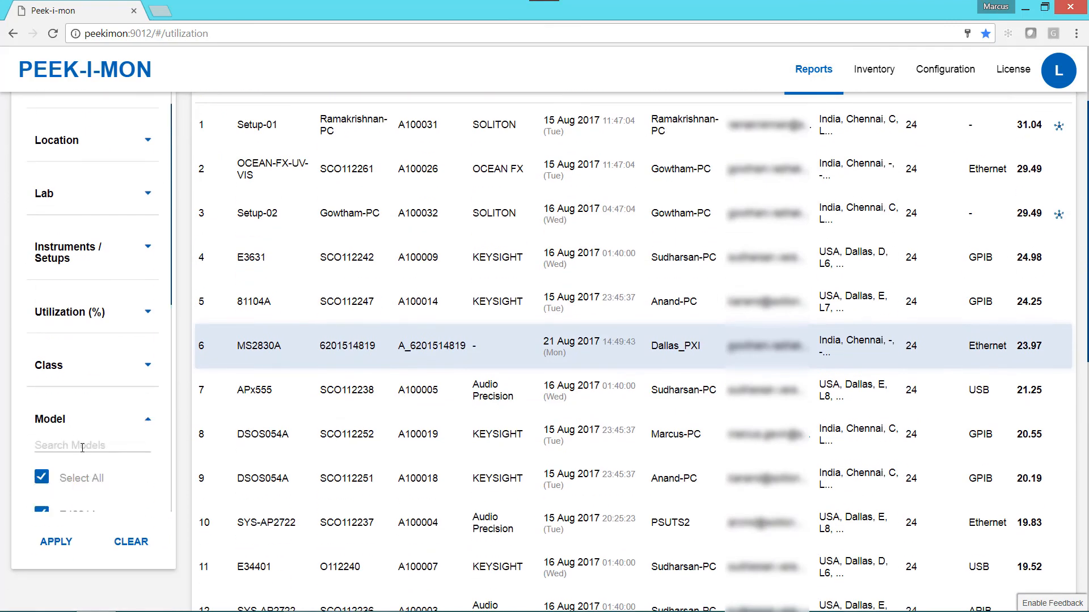
pyautogui.write('E3631')
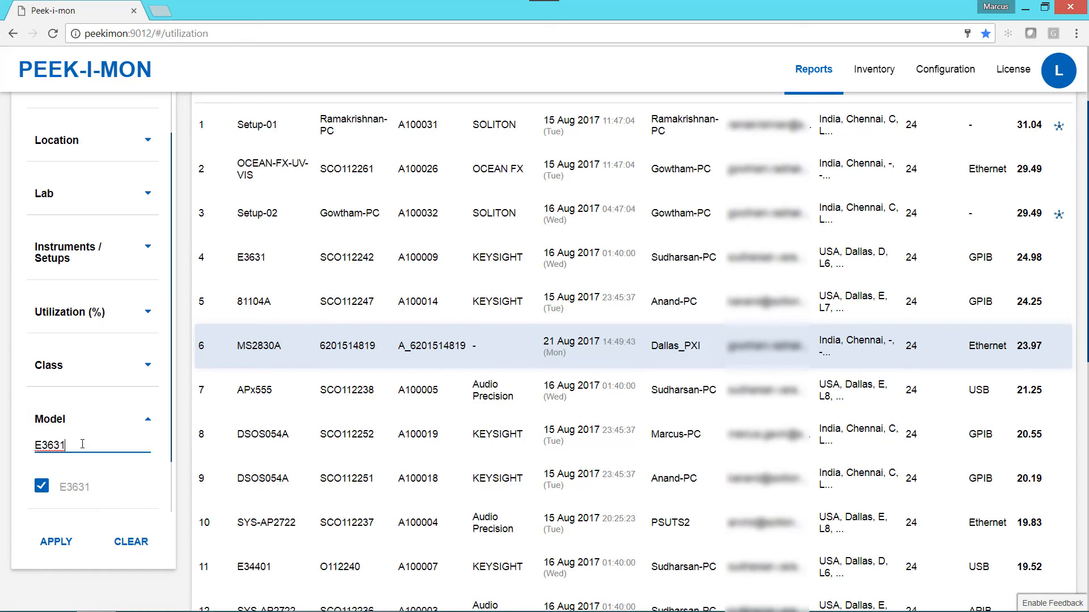
pyautogui.click(56, 542)
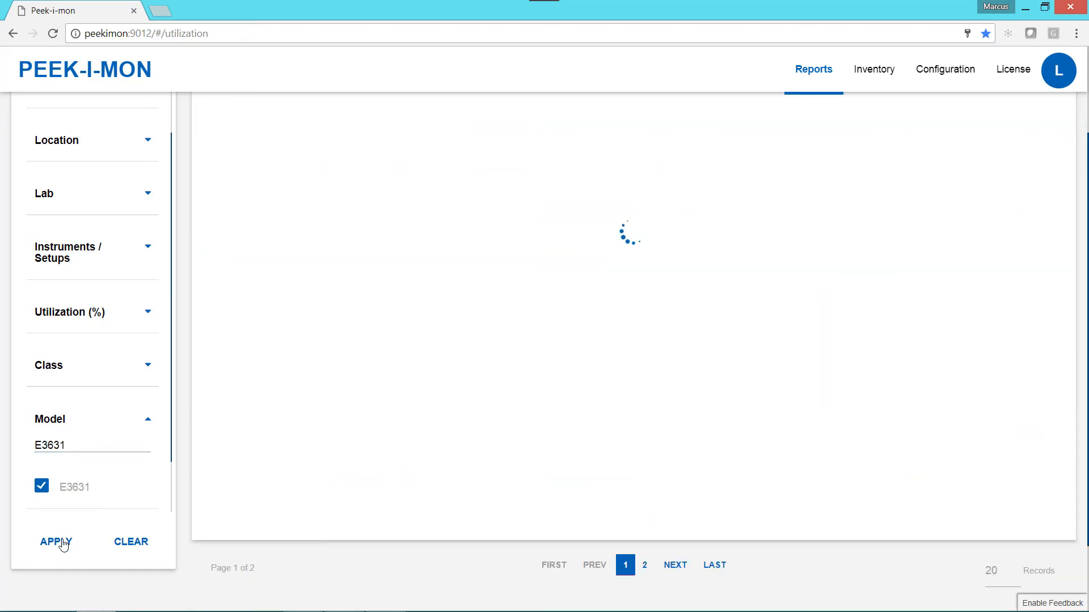
# Step: Show the first E3631 unit's utilization graph for the last month
pyautogui.click(56, 542)
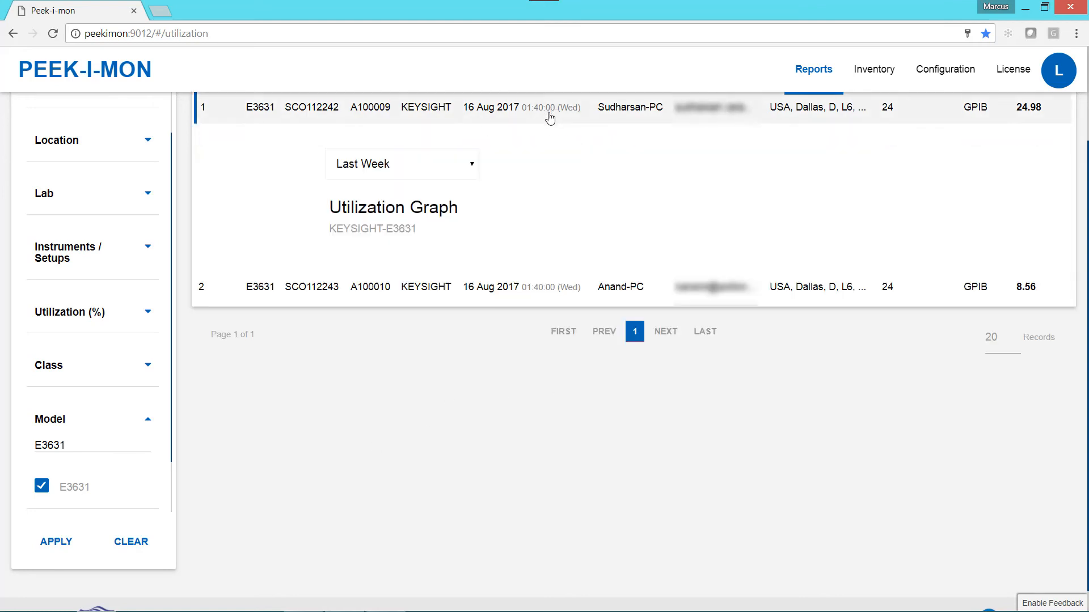
pyautogui.click(401, 164)
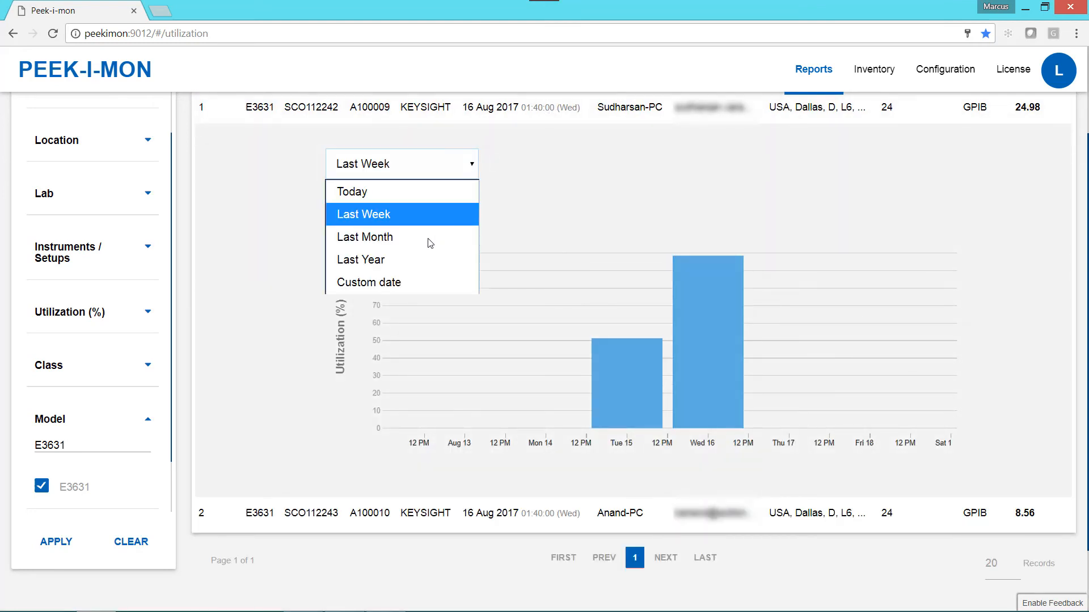
pyautogui.click(364, 237)
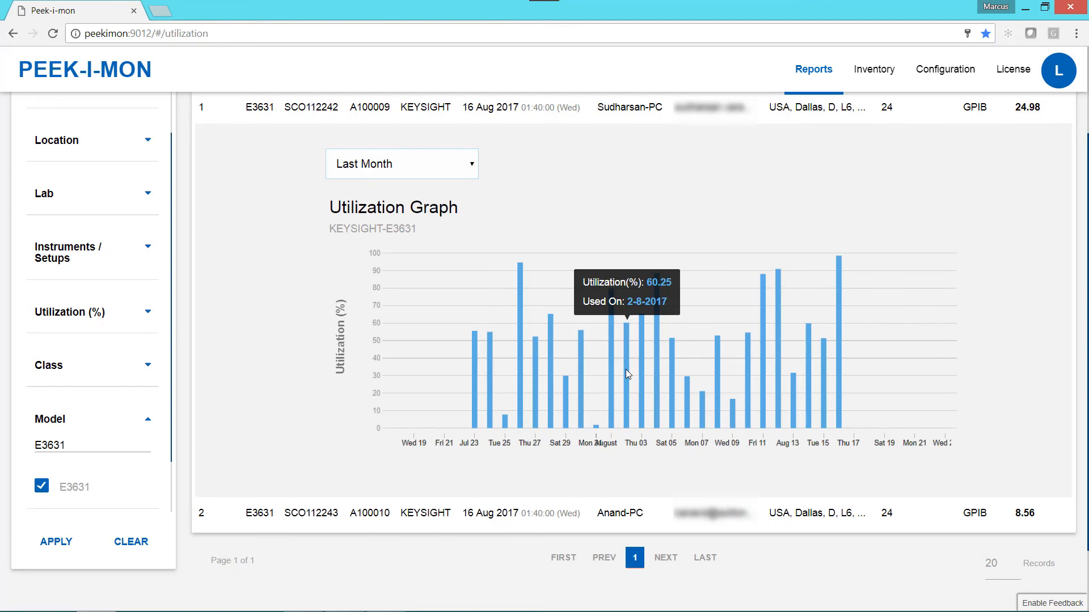
pyautogui.moveTo(240, 446)
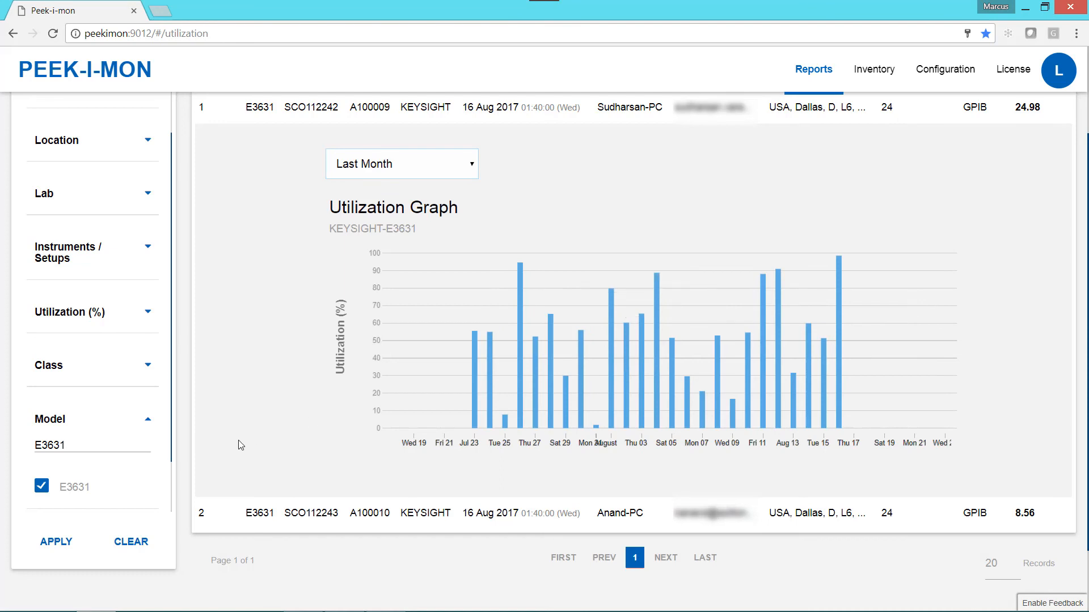
pyautogui.click(41, 485)
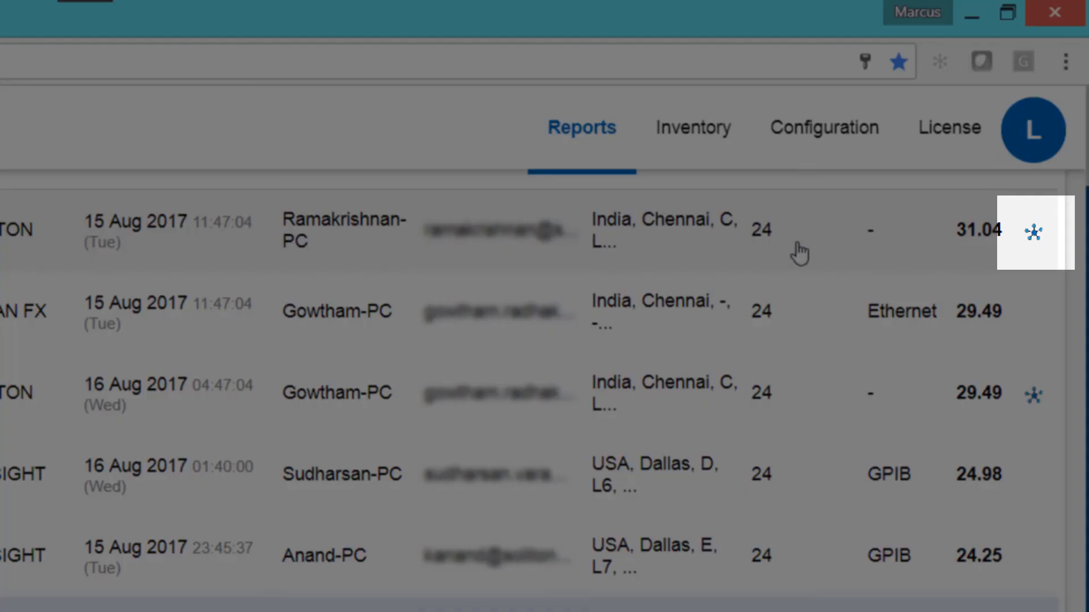
# Step: Expand Setup-01 and list its instruments ranked by utilization
pyautogui.click(1034, 232)
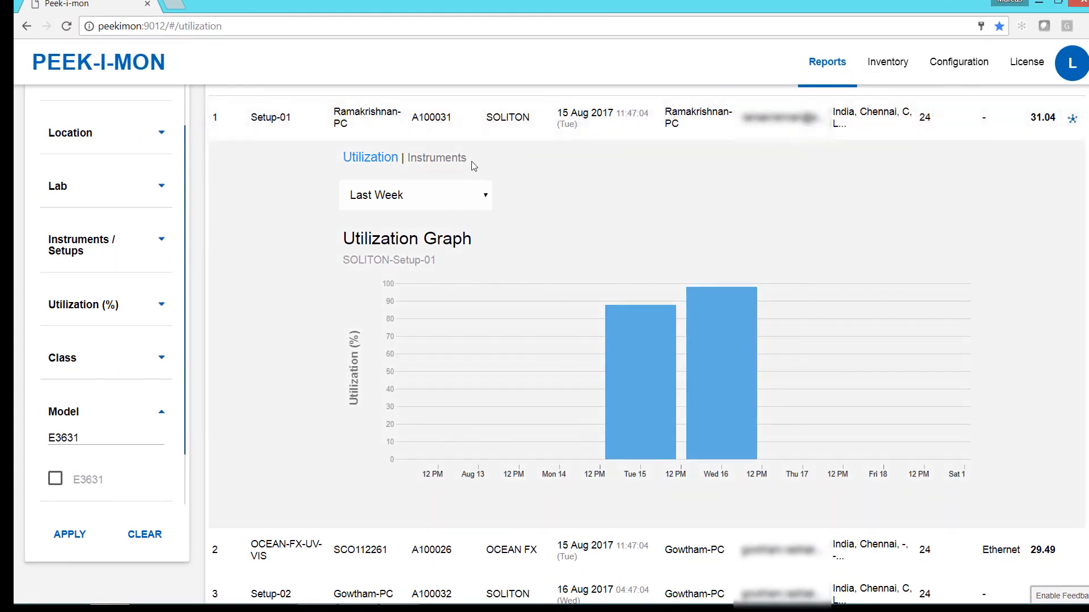
pyautogui.click(435, 158)
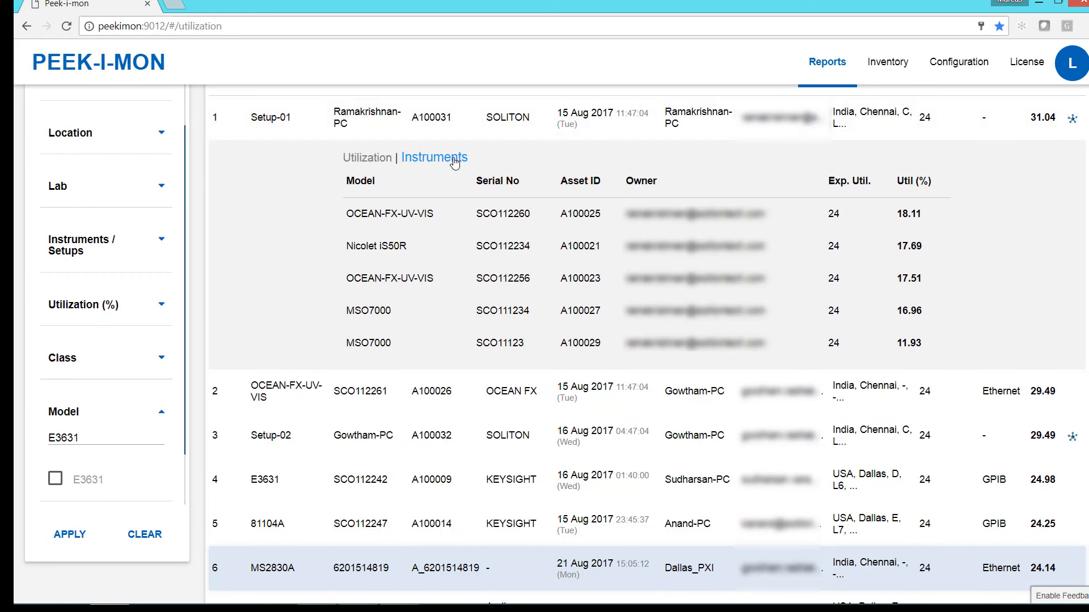
pyautogui.moveTo(491, 233)
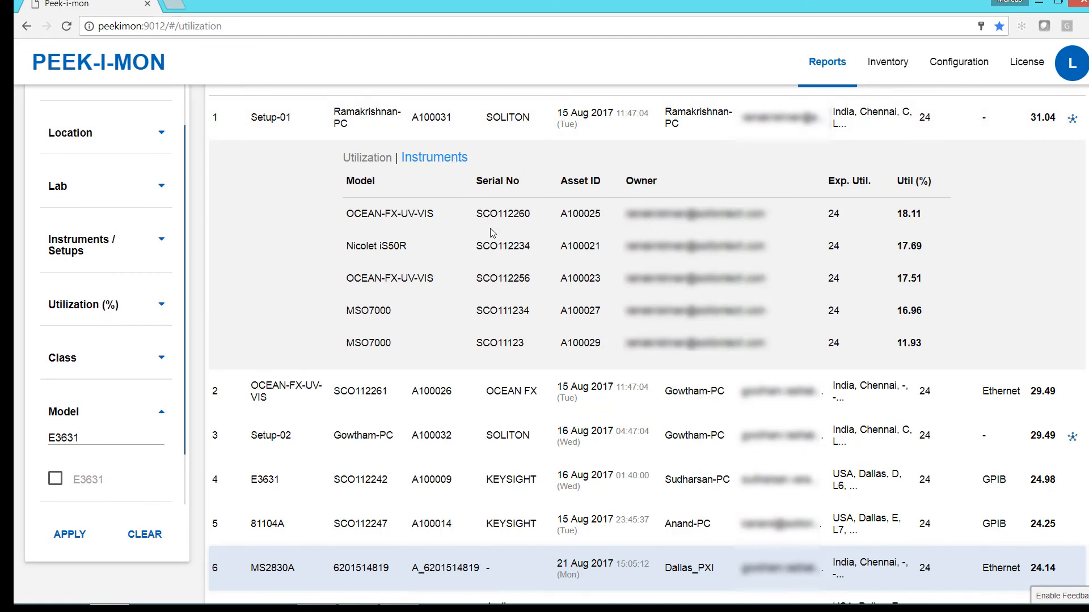
pyautogui.moveTo(888, 62)
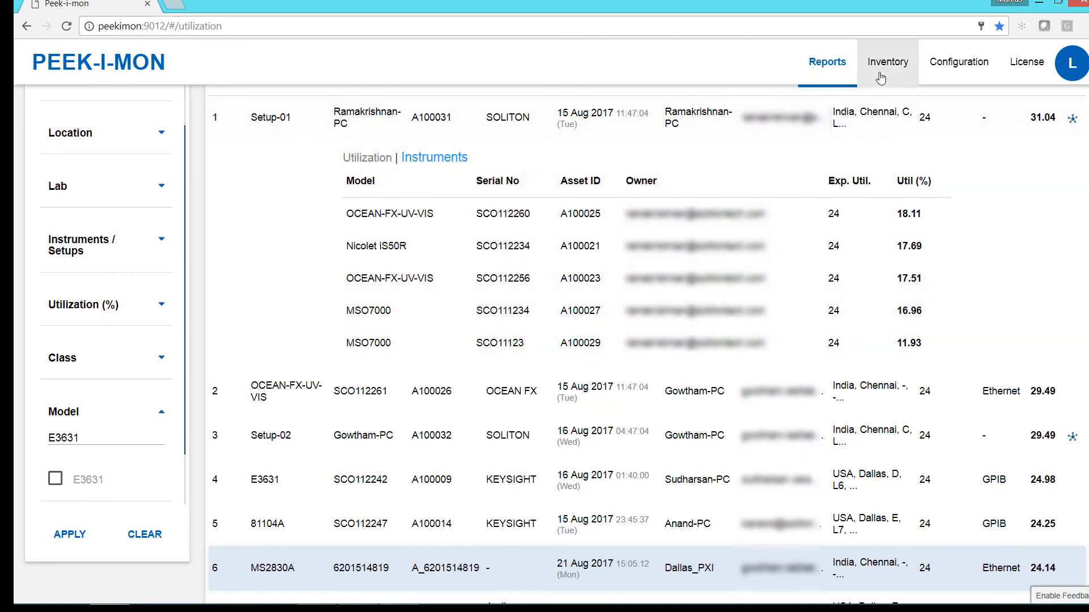
# Step: Sort the inventory by model and search for E3631, leaving two KEYSIGHT units
pyautogui.click(886, 62)
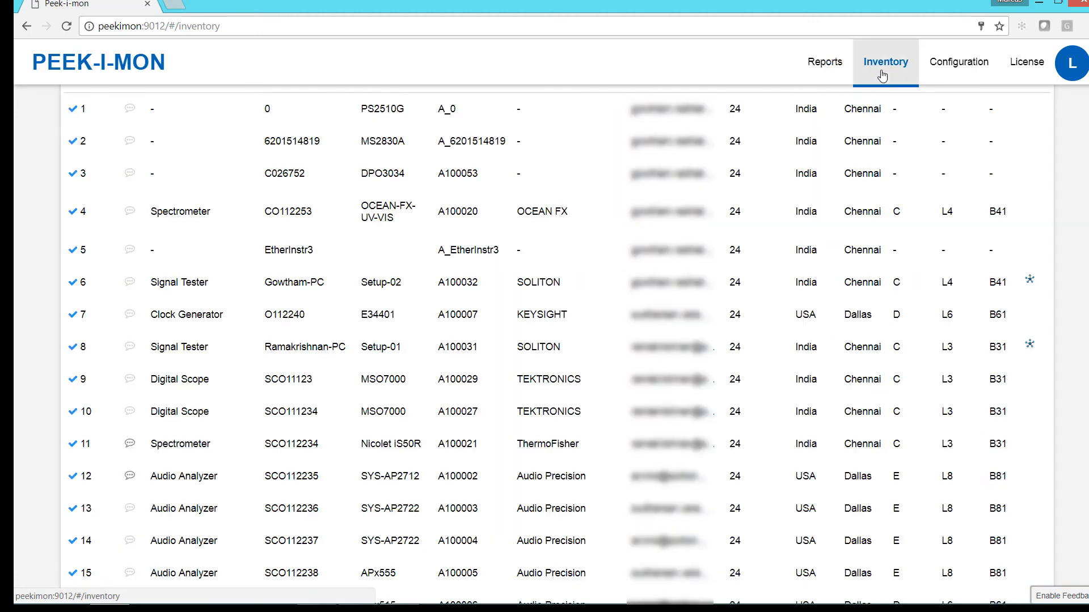
pyautogui.moveTo(612, 80)
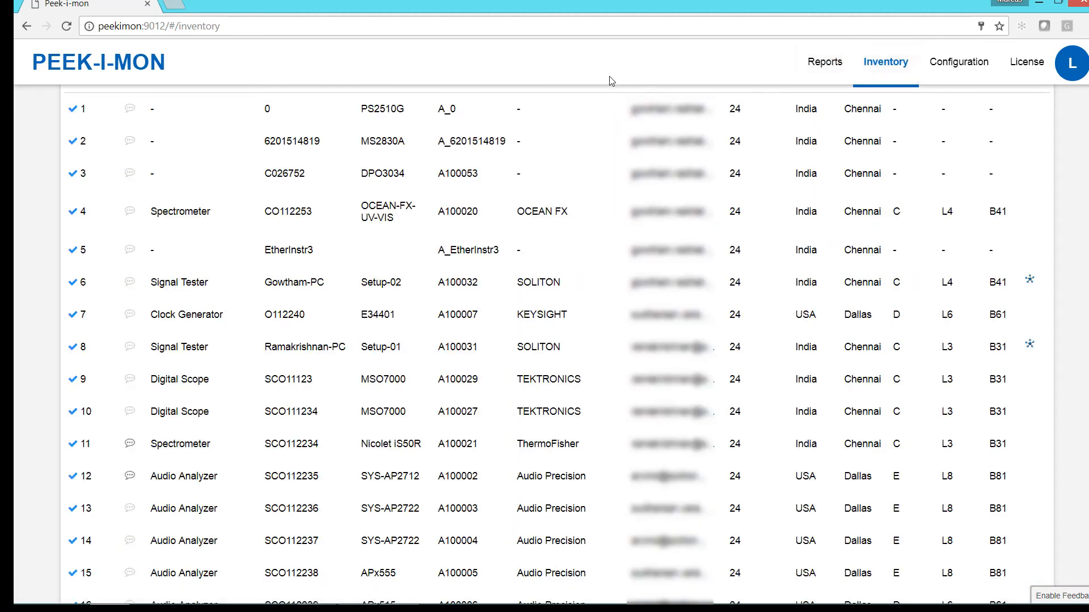
pyautogui.scroll(3)
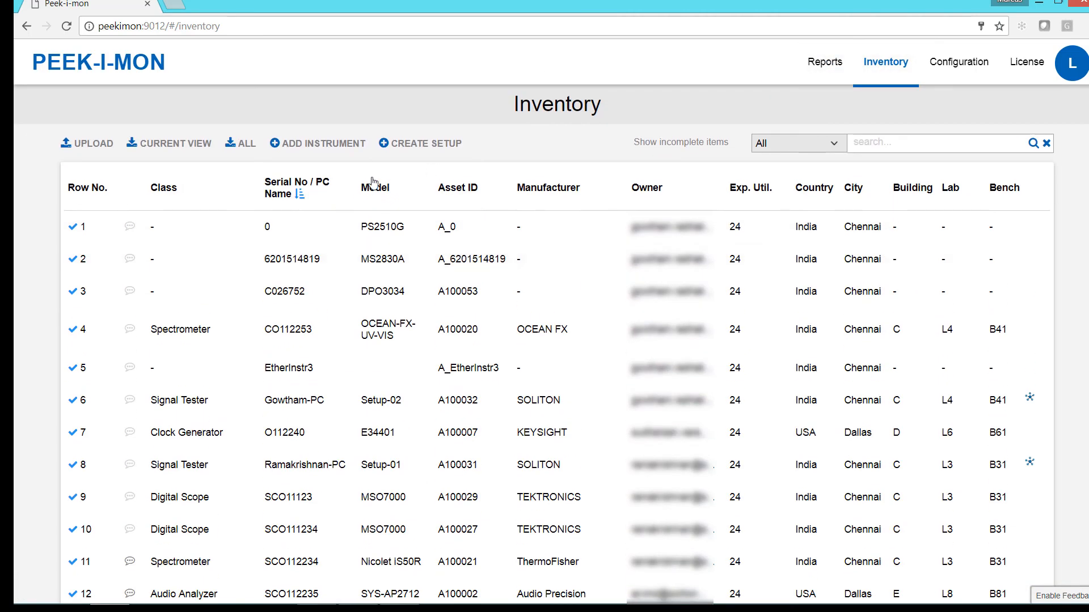
pyautogui.click(393, 188)
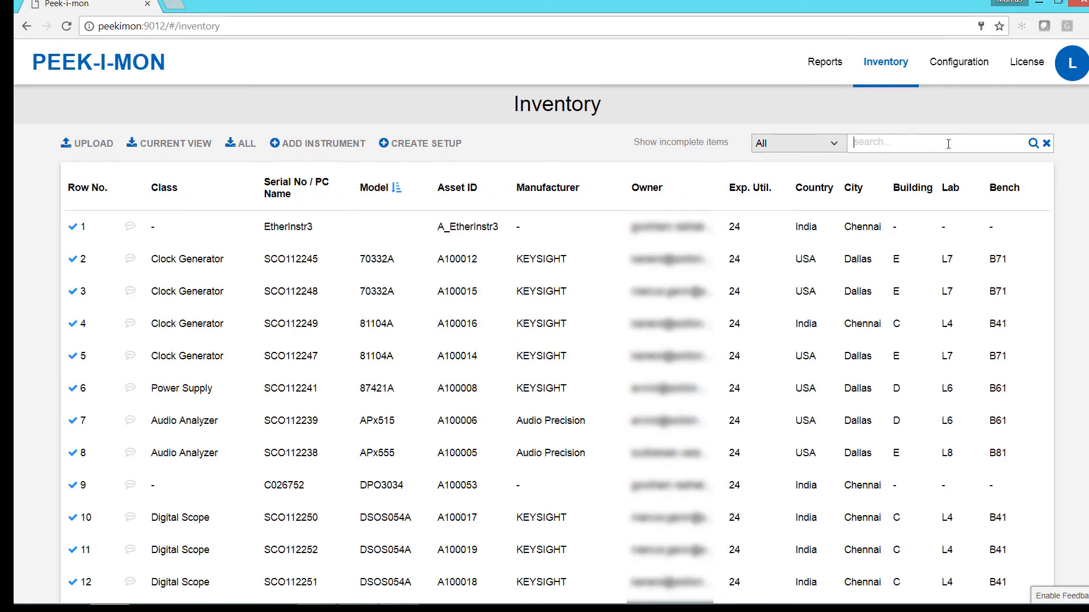
pyautogui.write('E3631')
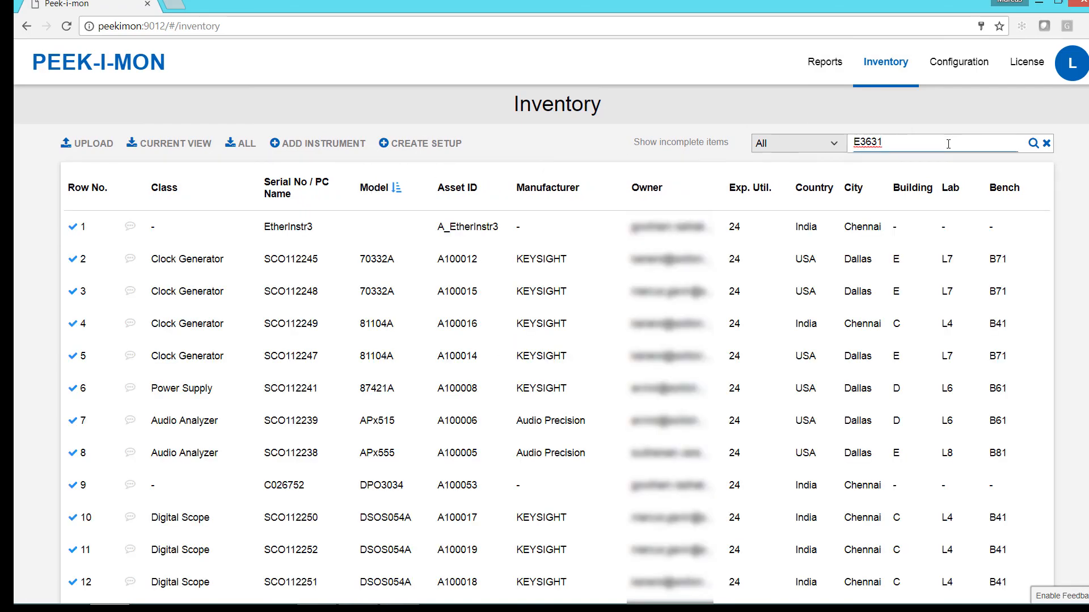
pyautogui.click(1034, 143)
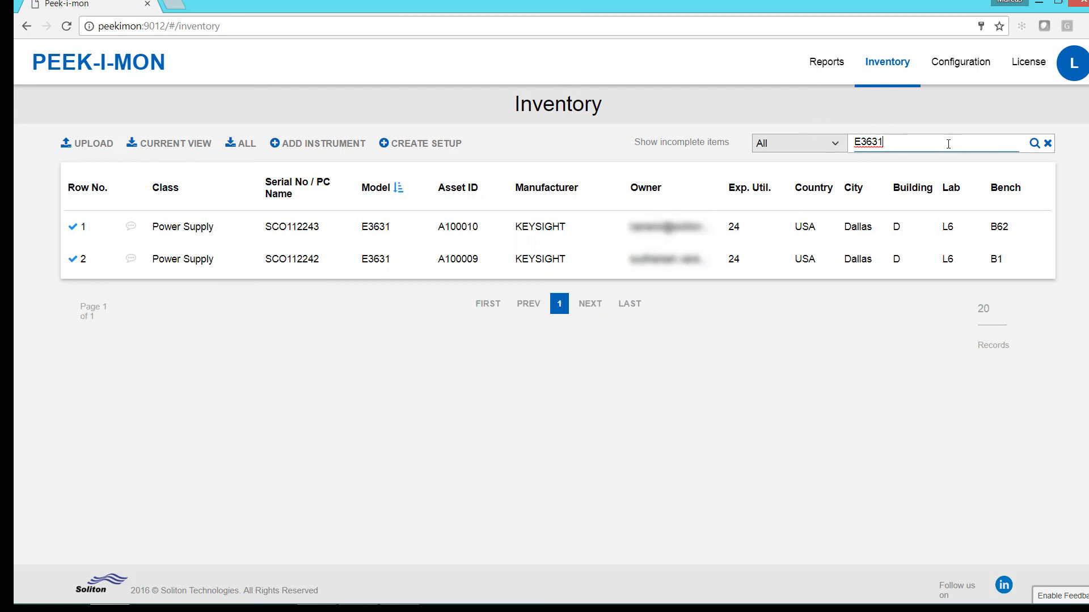
pyautogui.moveTo(1021, 227)
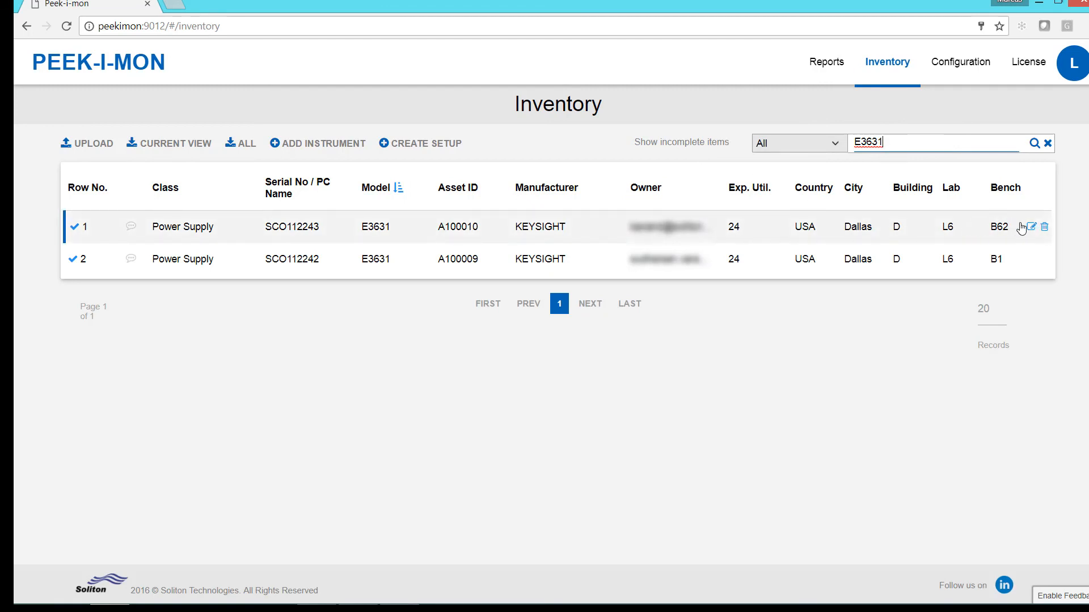
# Step: Set the first E3631 power supply's bench to B1 and save the row
pyautogui.click(1032, 227)
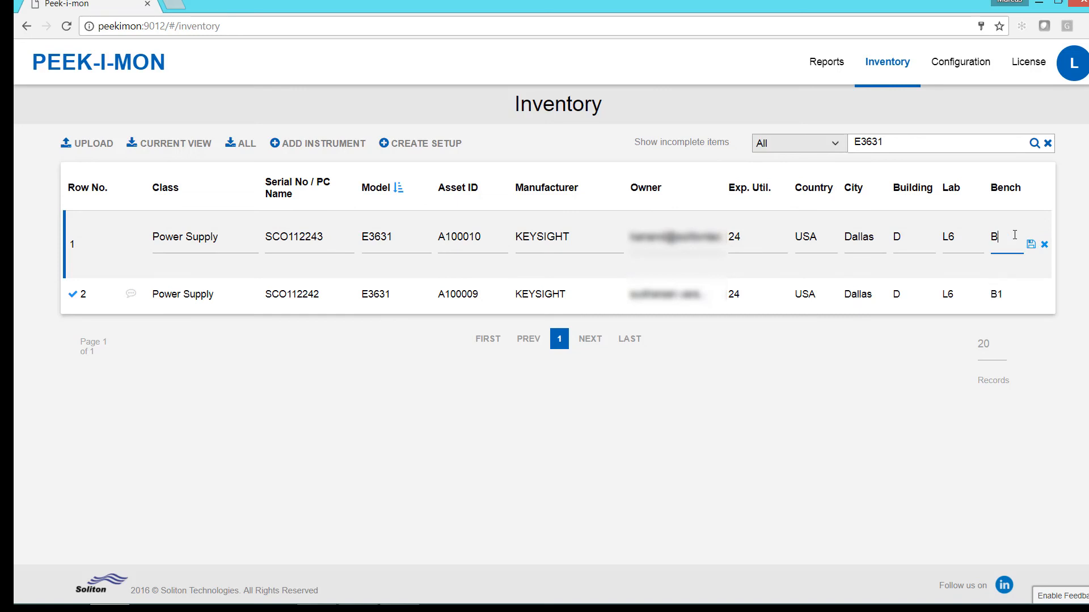
pyautogui.write('1')
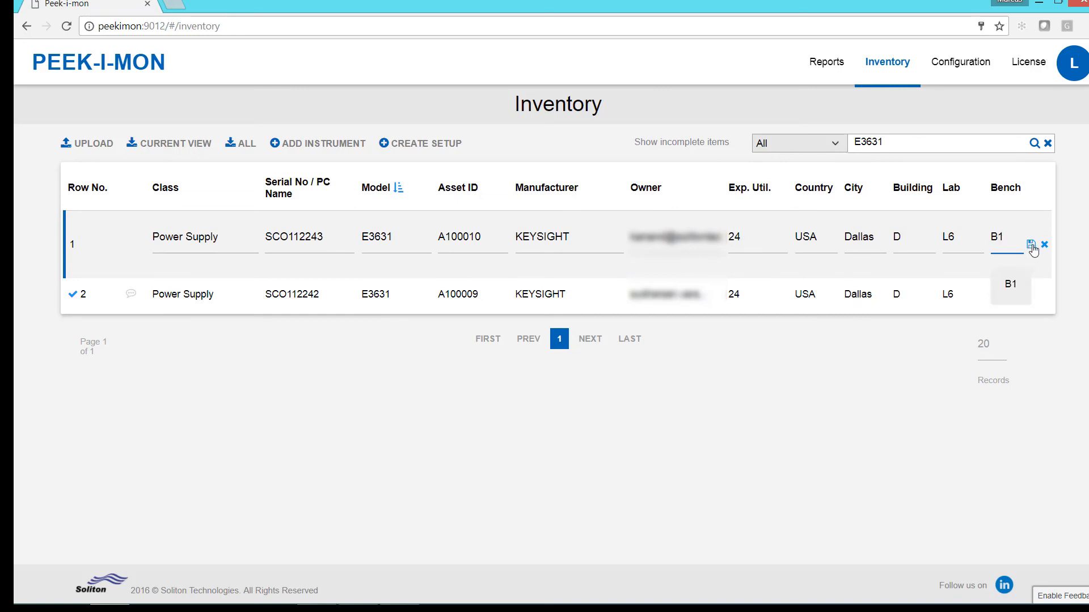
pyautogui.click(1031, 244)
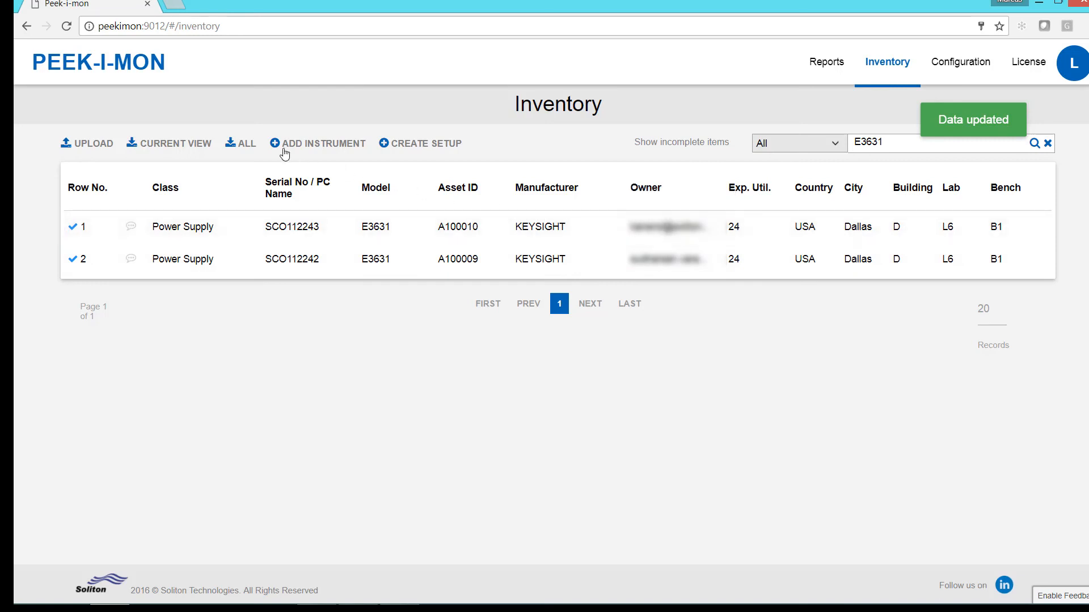
# Step: Start a new E3631 instrument entry, then discard the unfinished row
pyautogui.click(317, 144)
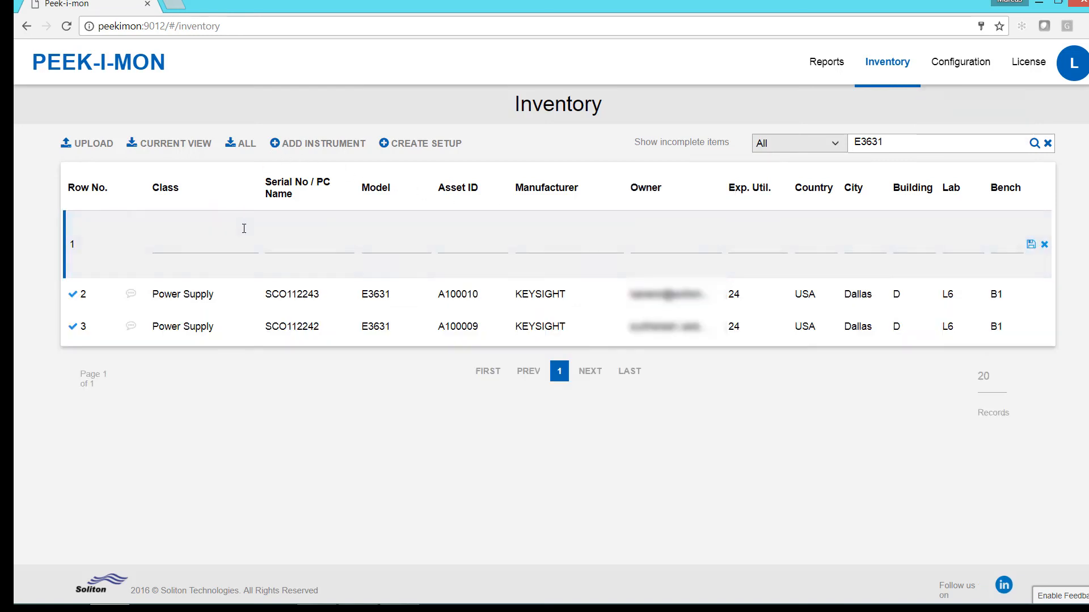
pyautogui.write('E3631')
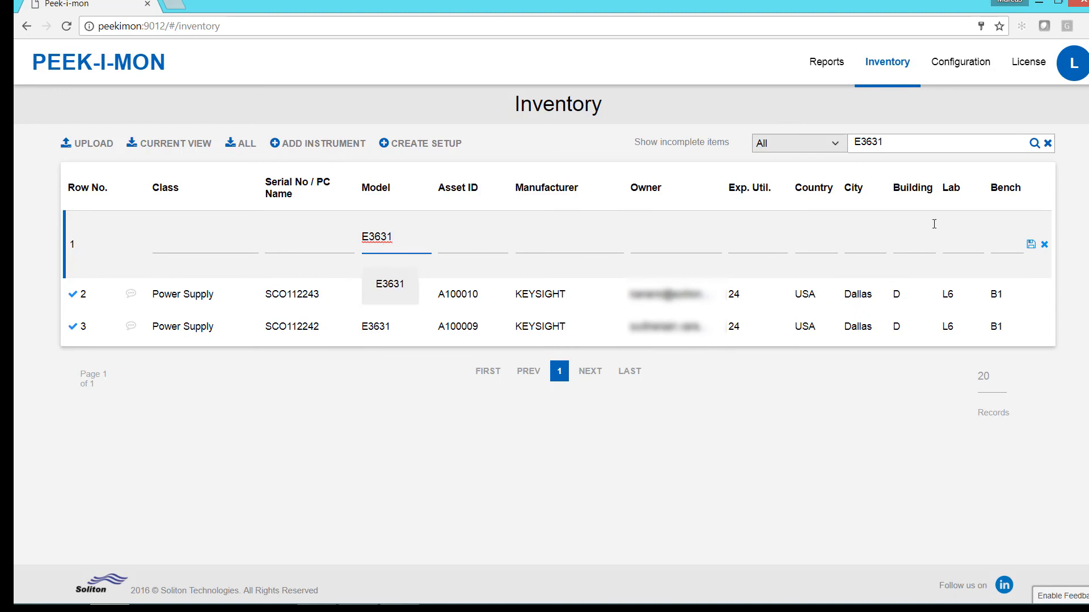
pyautogui.click(1048, 244)
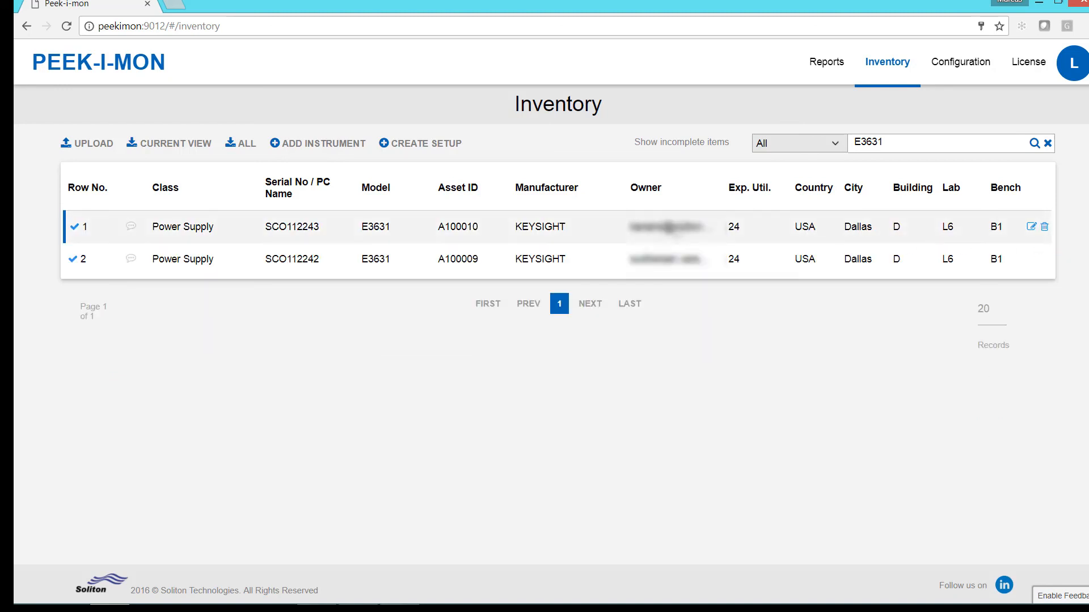
# Step: Cancel the inventory upload from Downloads, then export the current view as CSV
pyautogui.click(87, 143)
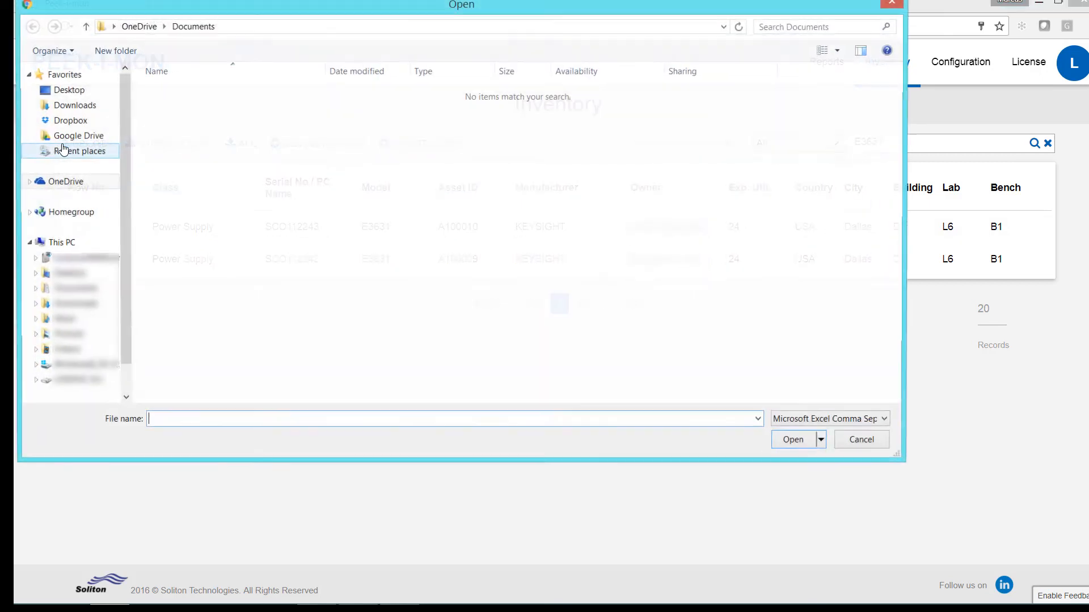
pyautogui.click(74, 105)
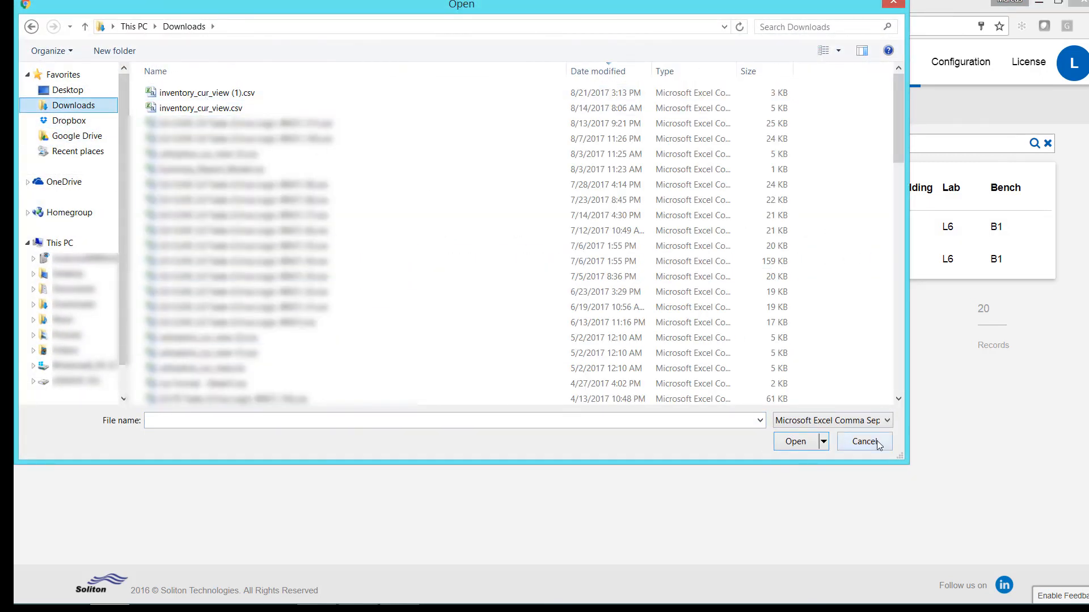
pyautogui.click(863, 442)
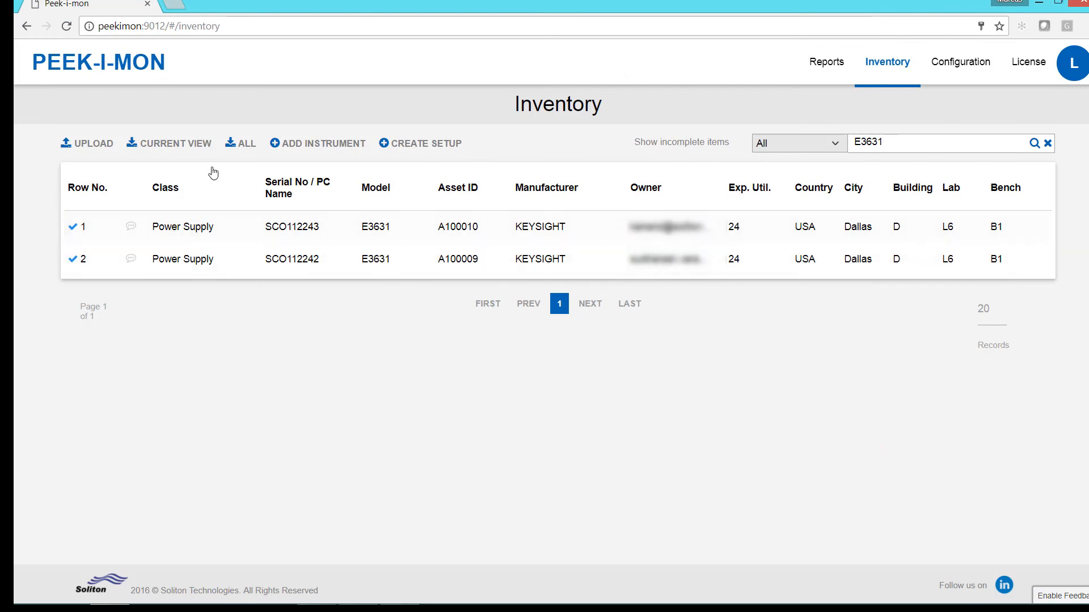
pyautogui.click(168, 143)
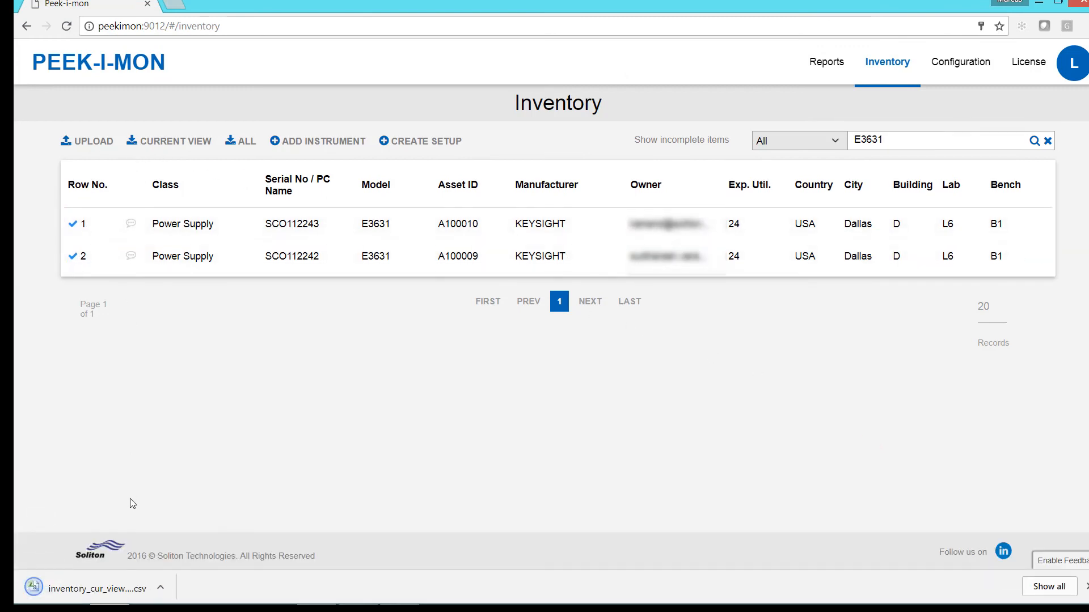